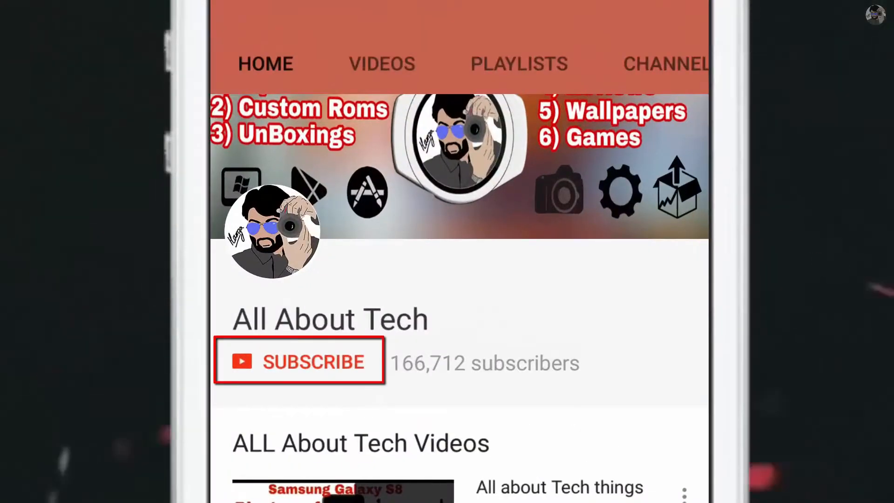
- Subscribe to the All About Tech channel from its channel page
click(299, 361)
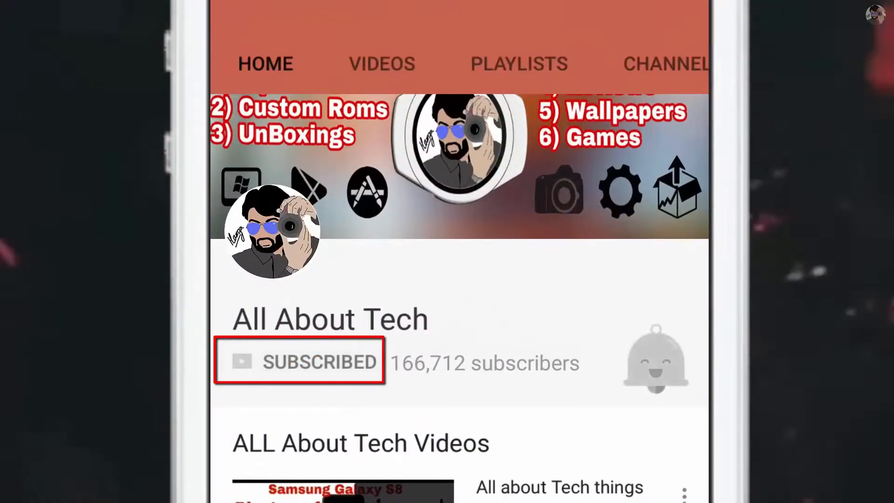